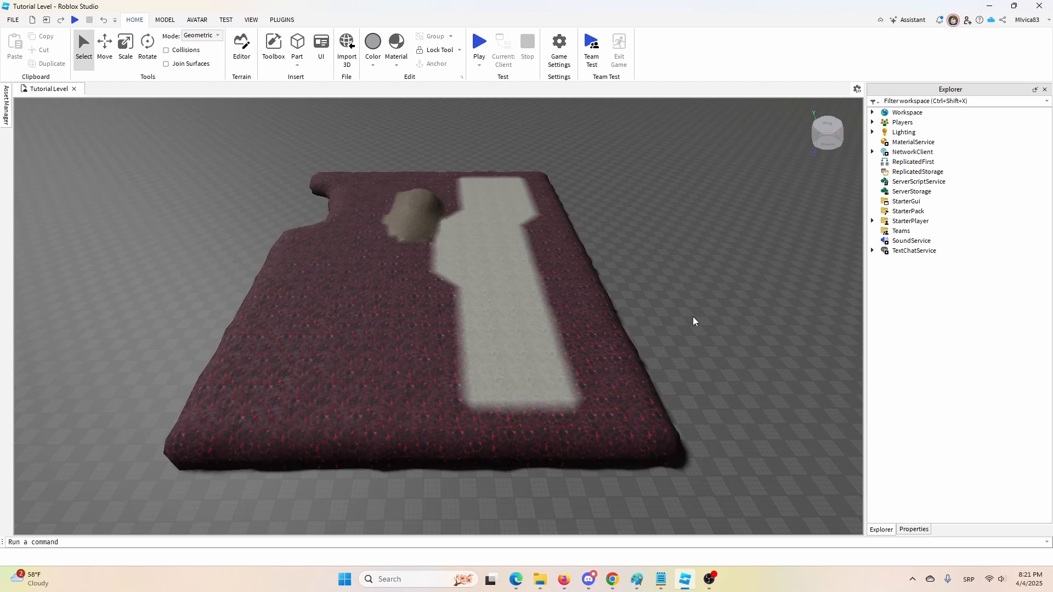
mouse_move(429, 354)
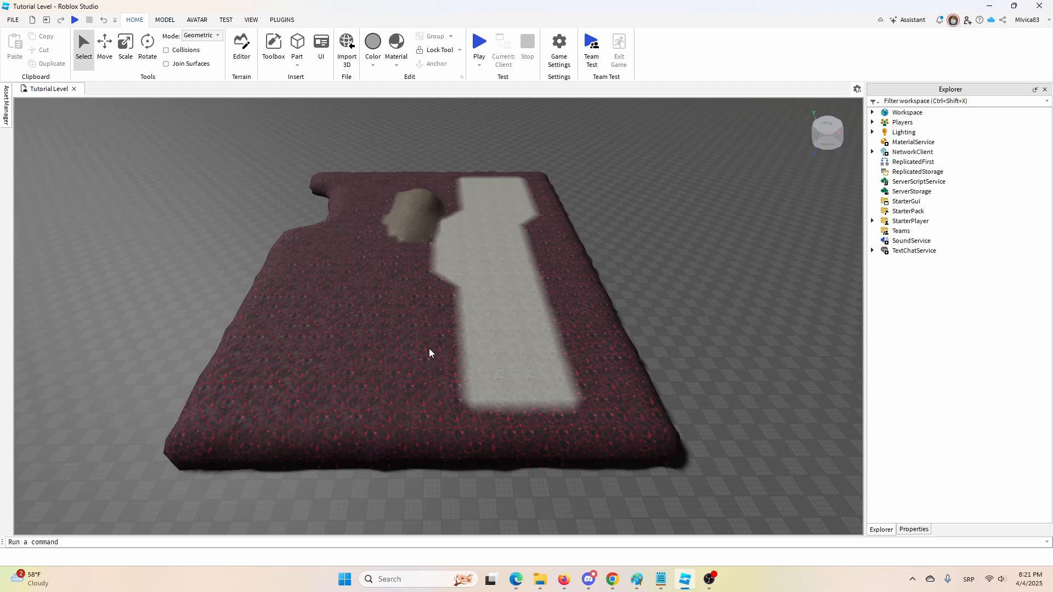
mouse_move(245, 328)
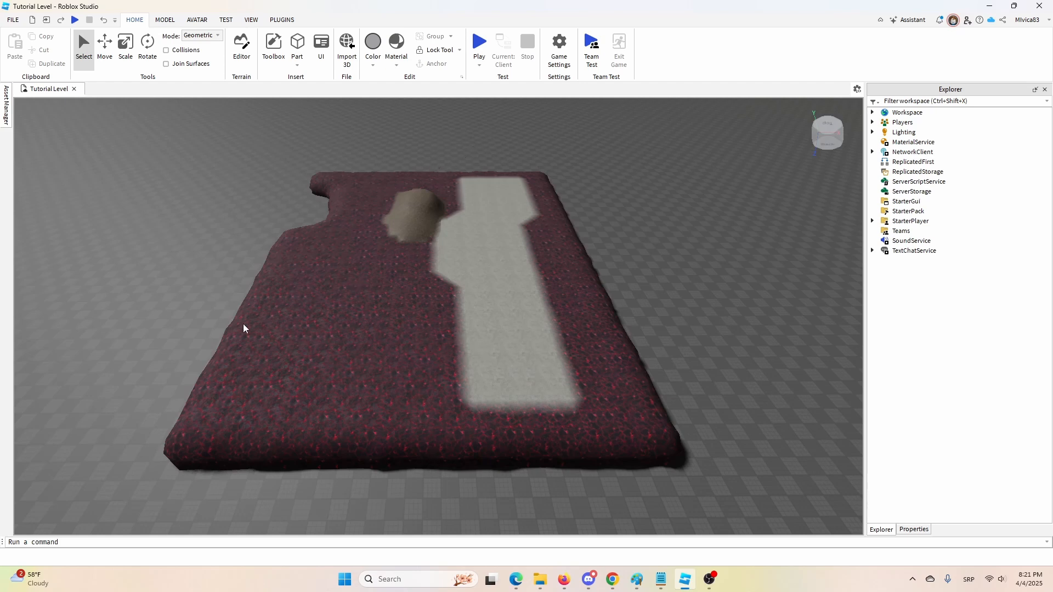
mouse_move(289, 339)
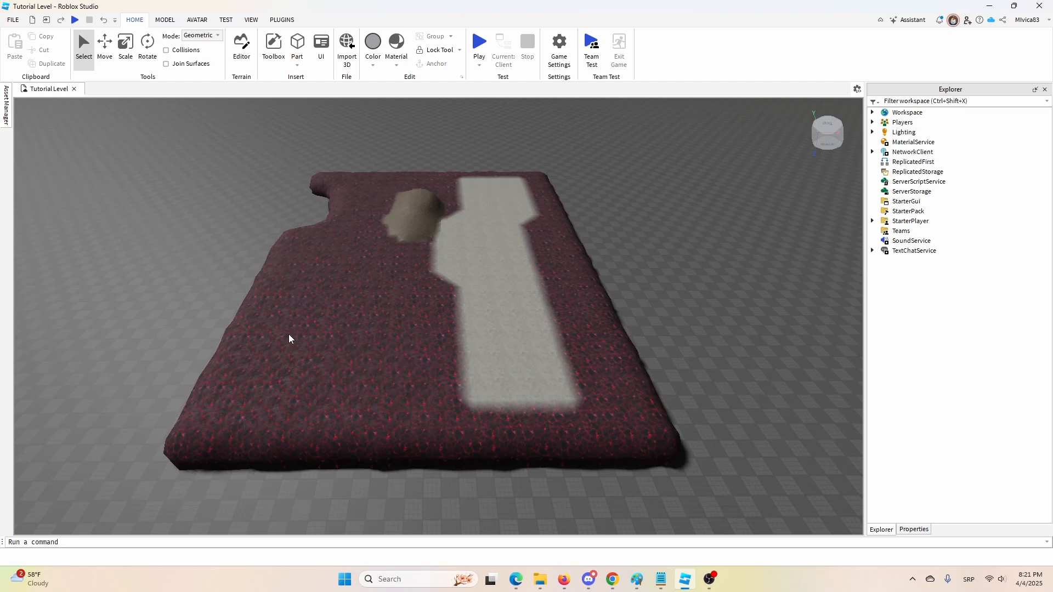
mouse_move(178, 160)
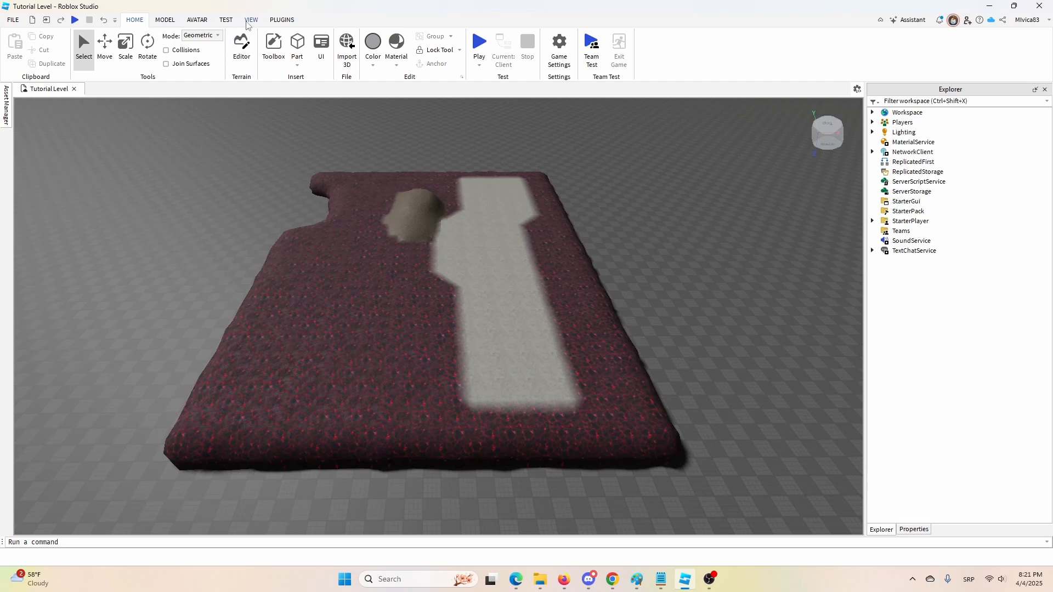
Open the Terrain Editor from the VIEW tab and return to HOME.
click(251, 20)
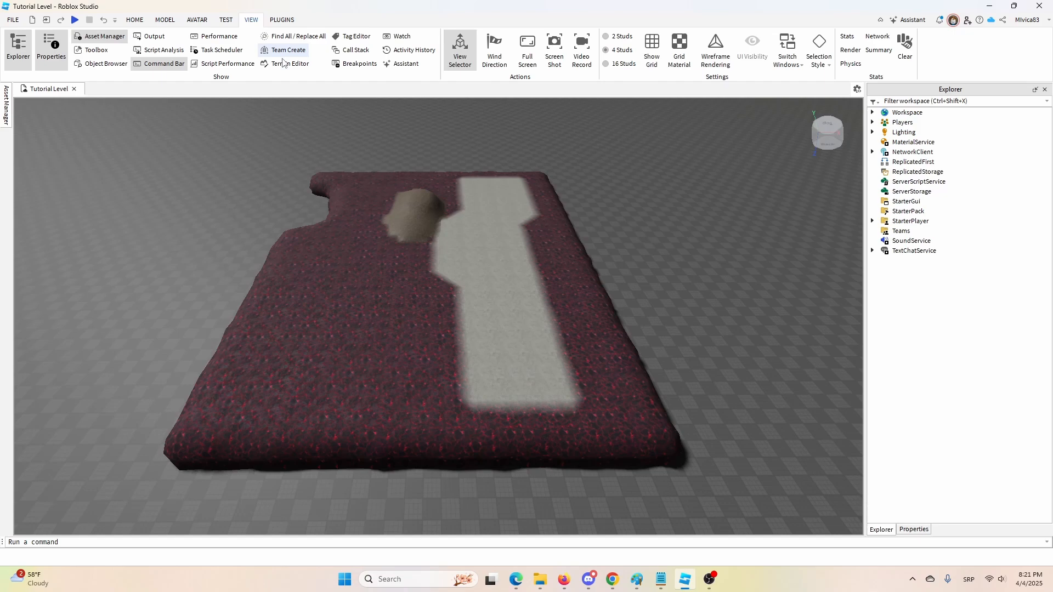
click(290, 63)
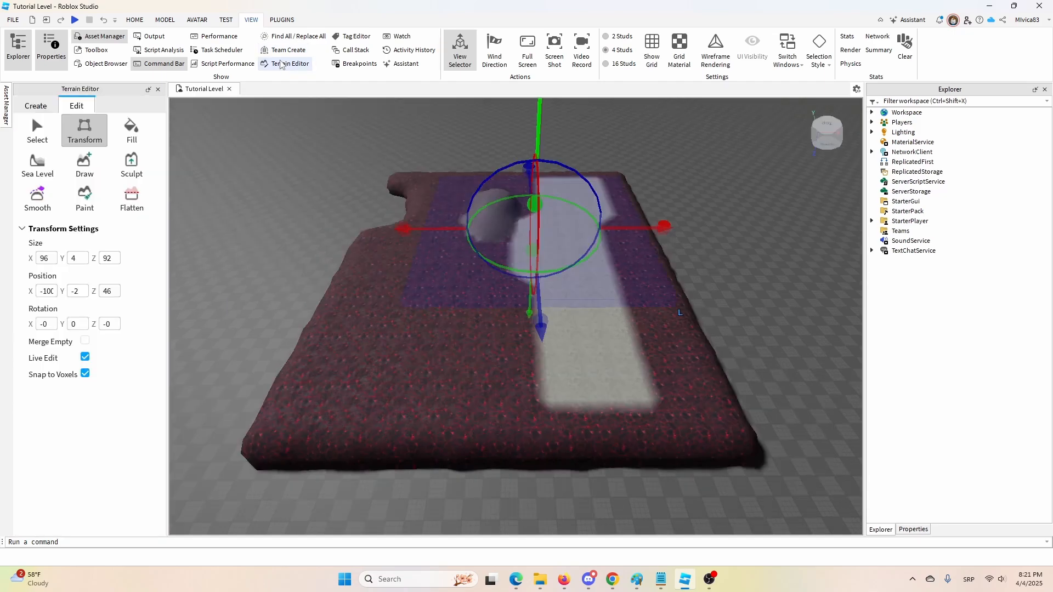
click(134, 20)
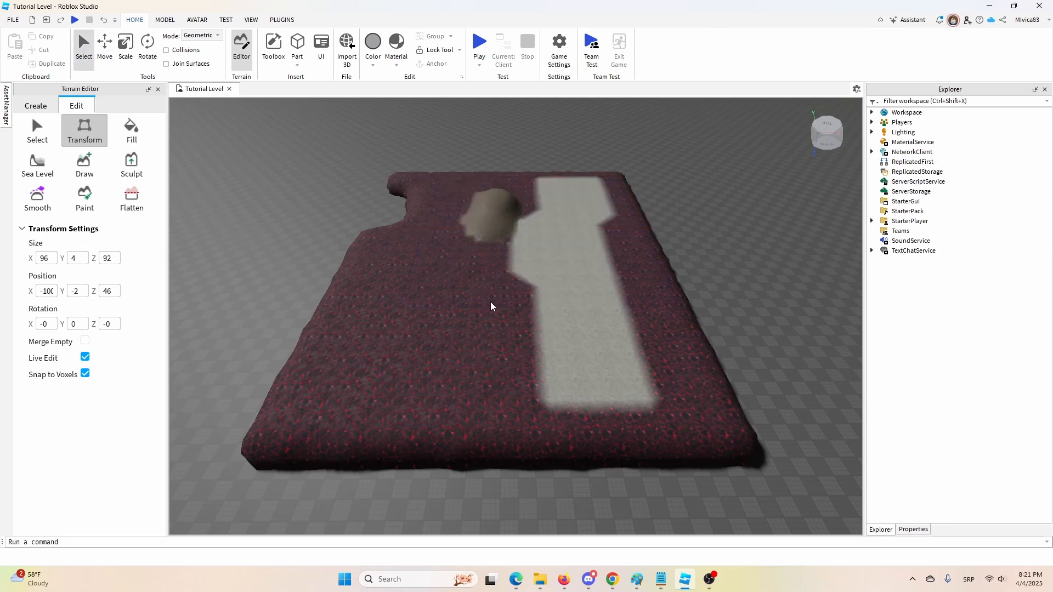
click(36, 131)
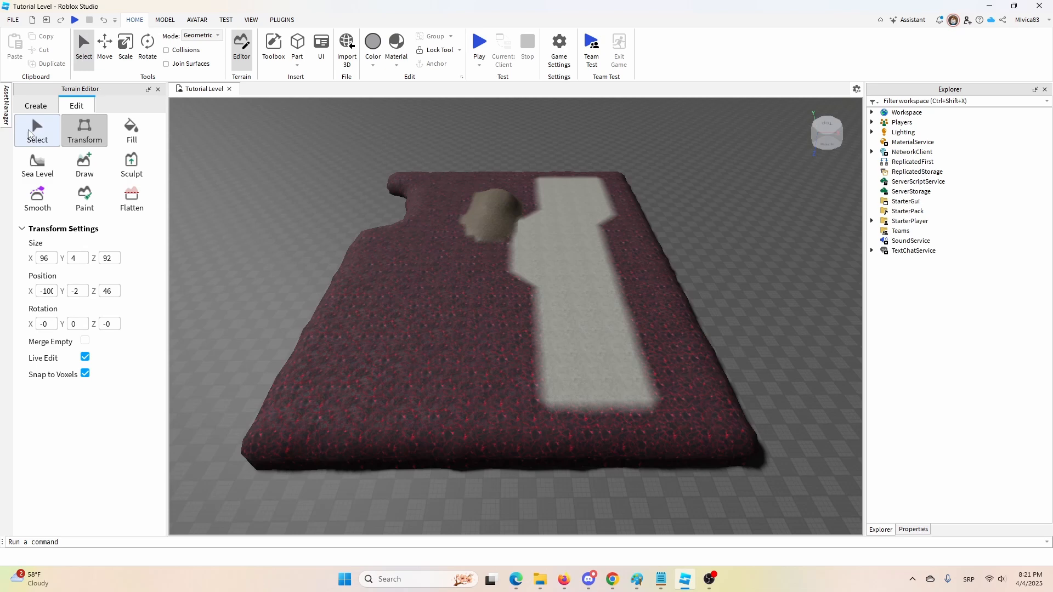
mouse_move(38, 132)
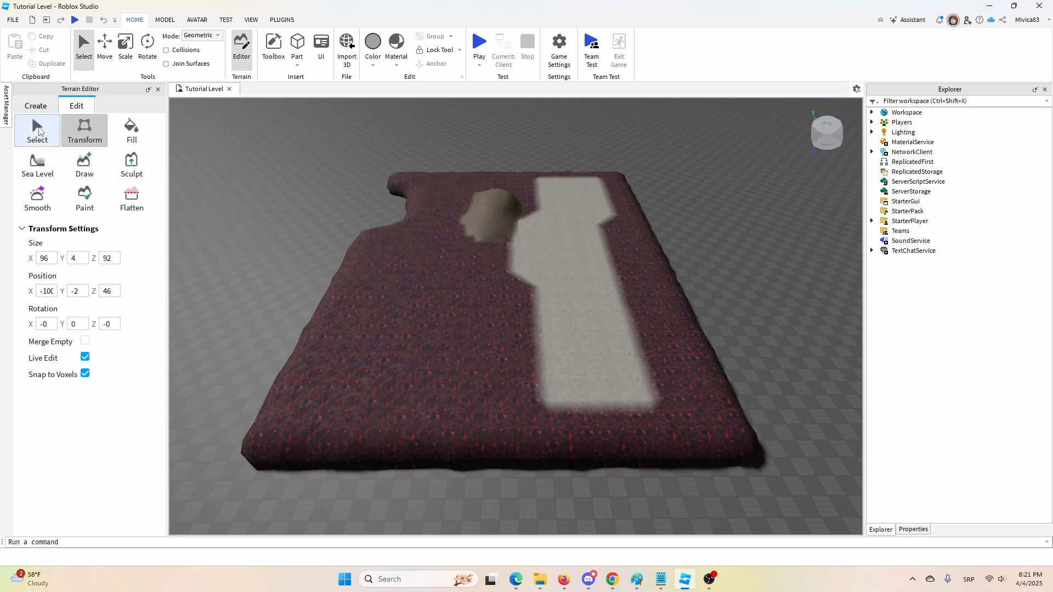
Drag a Select region around the slab, about 196 by 4 by 212 studs.
click(37, 131)
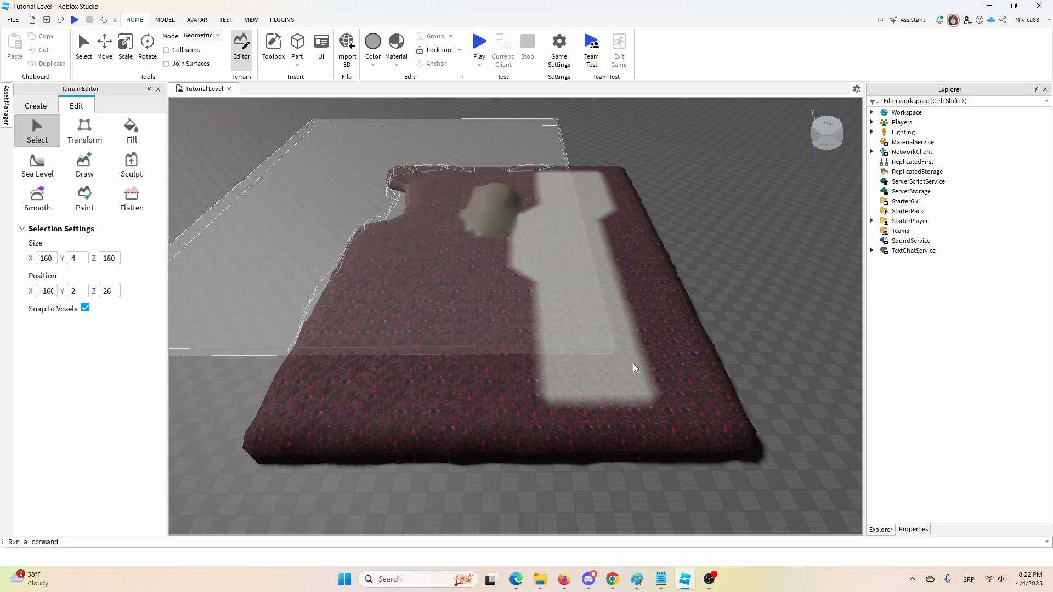
click(84, 164)
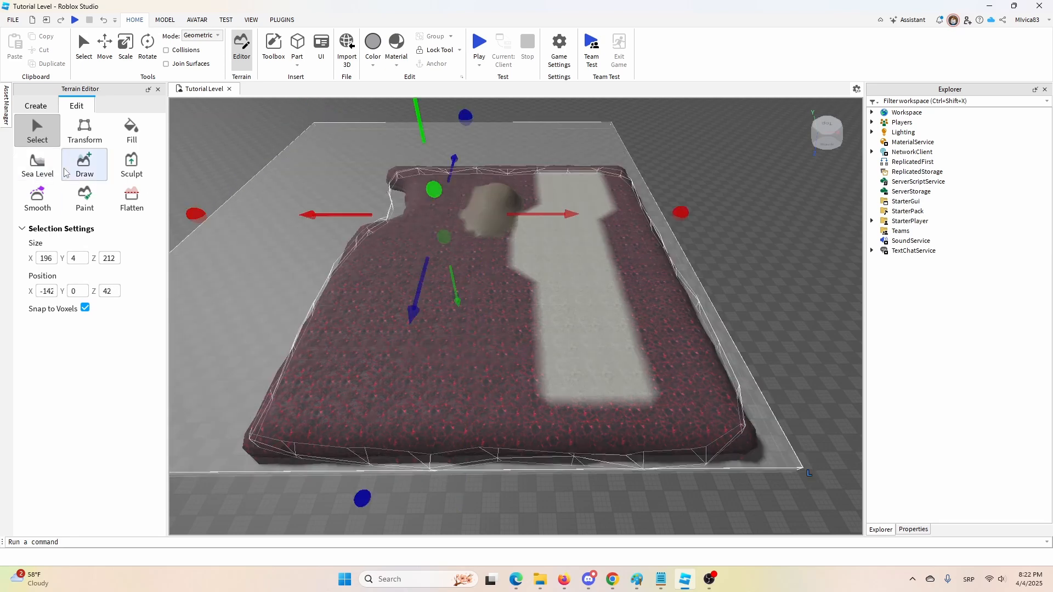
Transform the selected terrain to about 400 × 4 × 356 studs, then close the Terrain Editor.
click(84, 130)
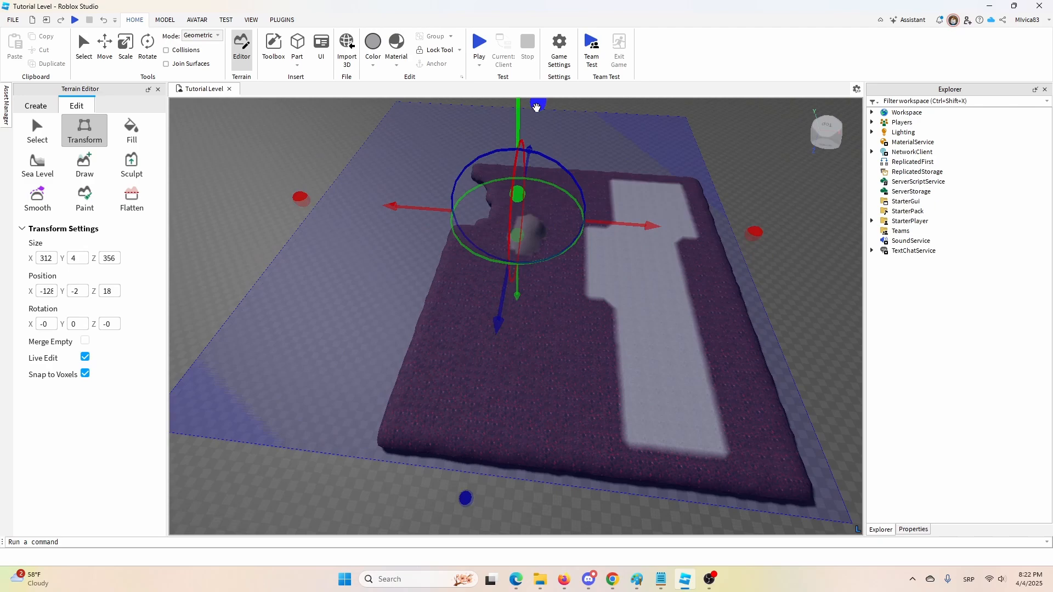
mouse_move(287, 203)
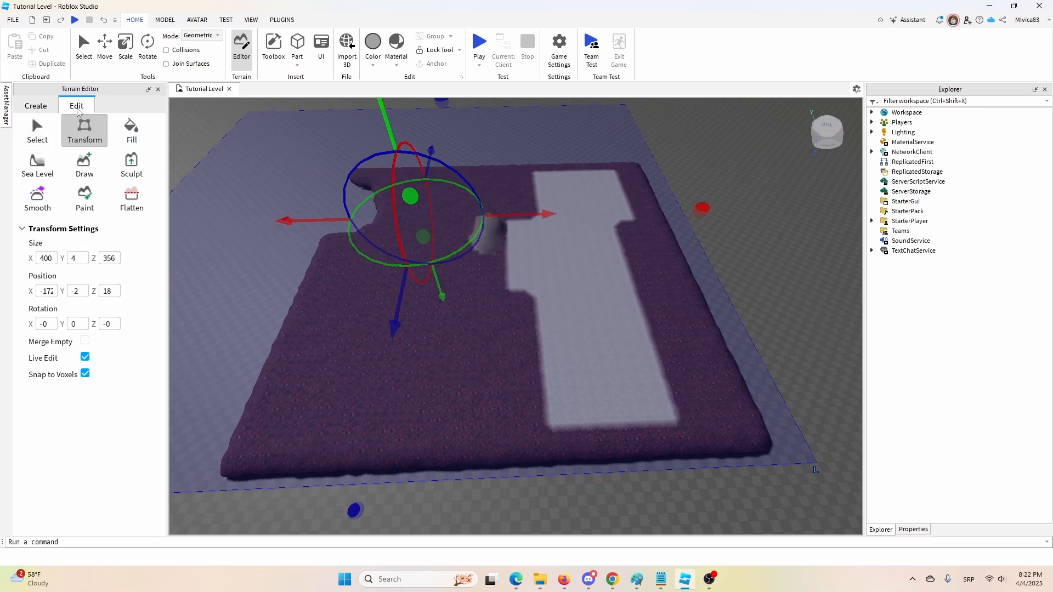
click(37, 129)
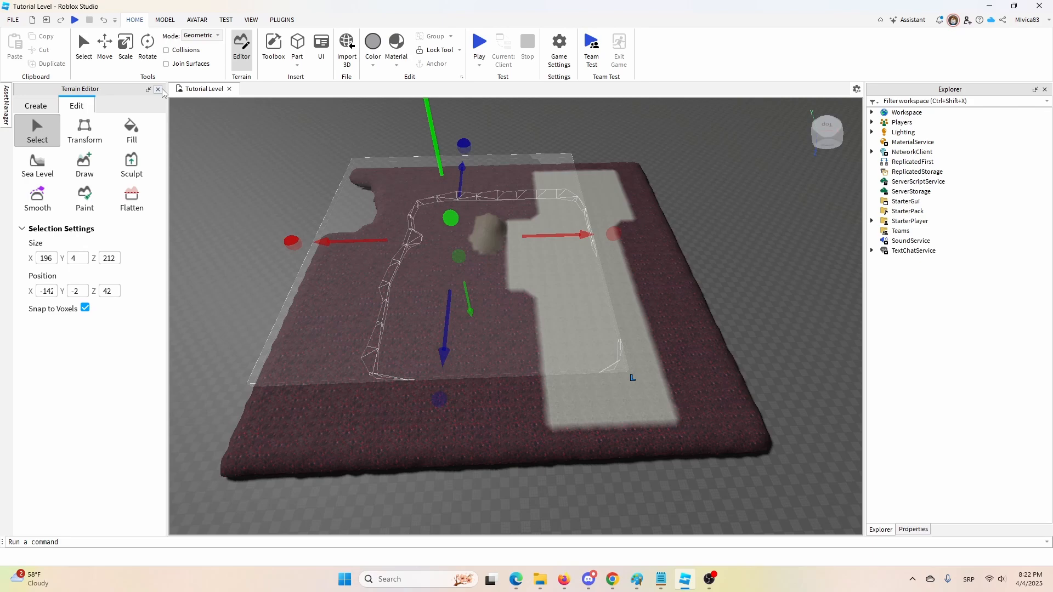
click(158, 90)
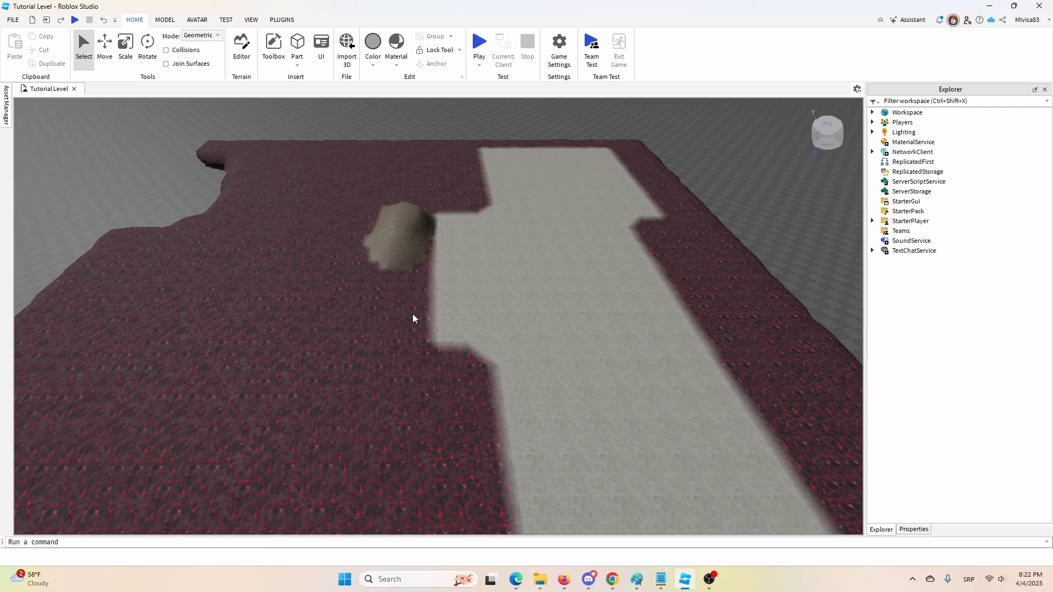
click(250, 20)
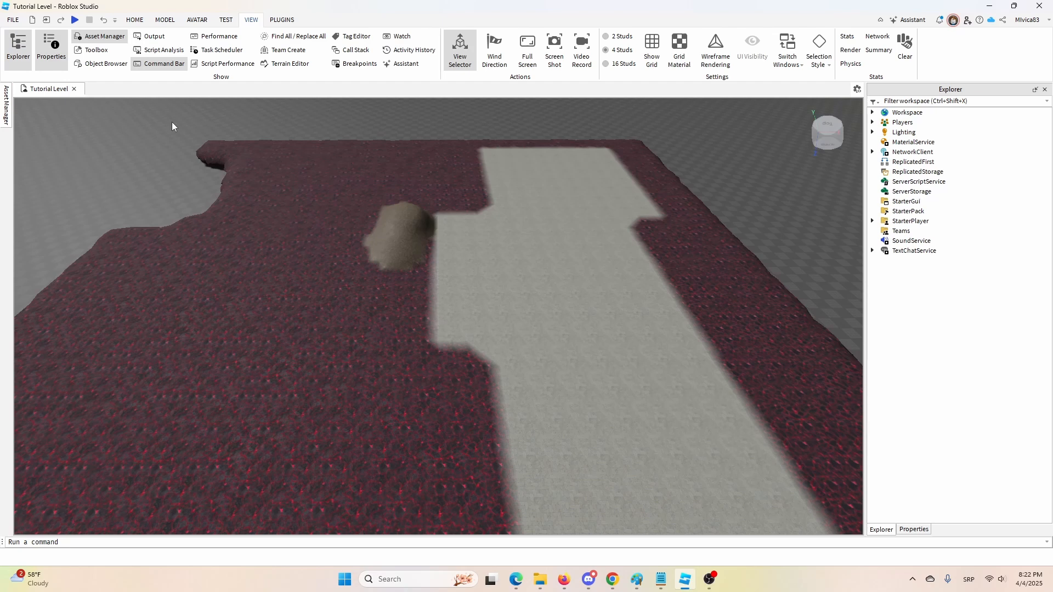
mouse_move(375, 263)
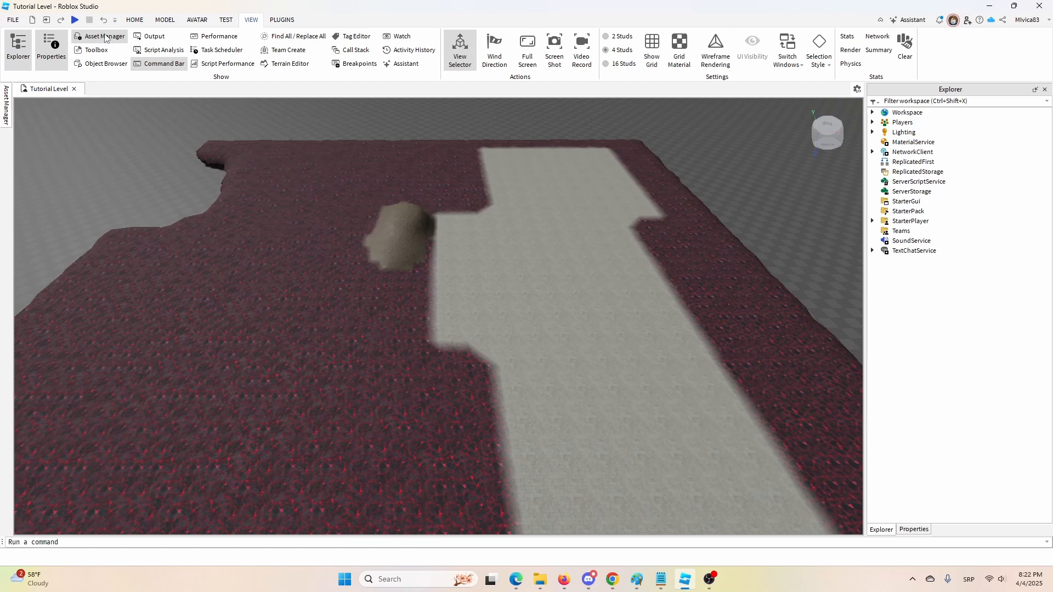
click(135, 19)
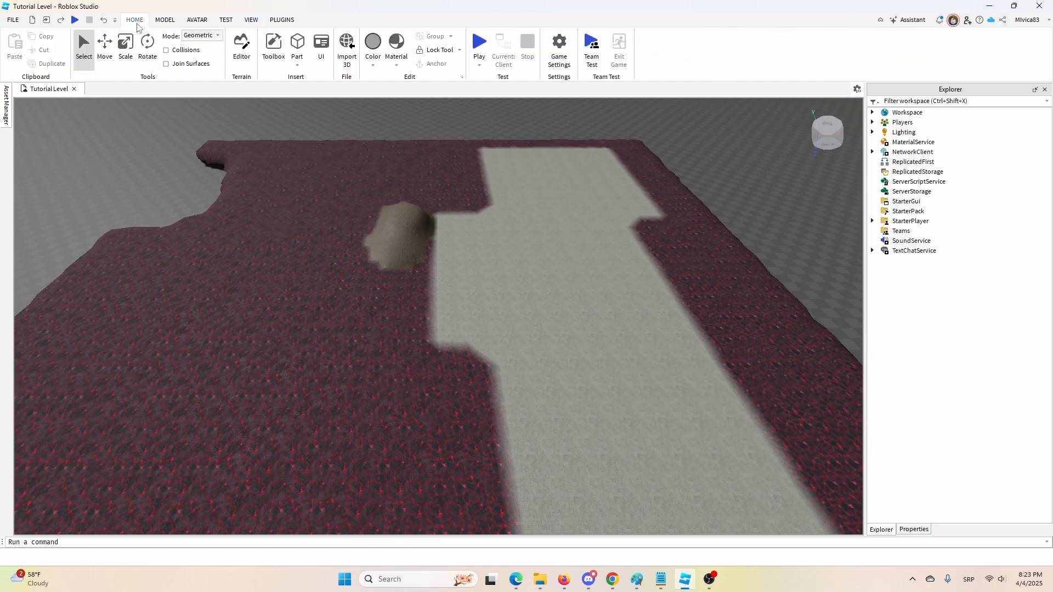
mouse_move(281, 186)
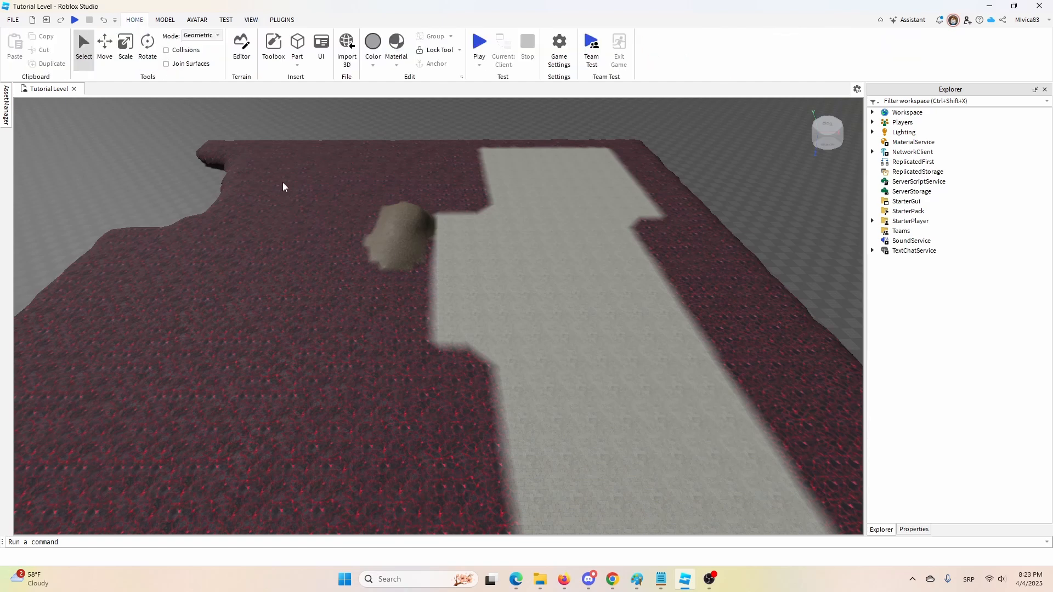